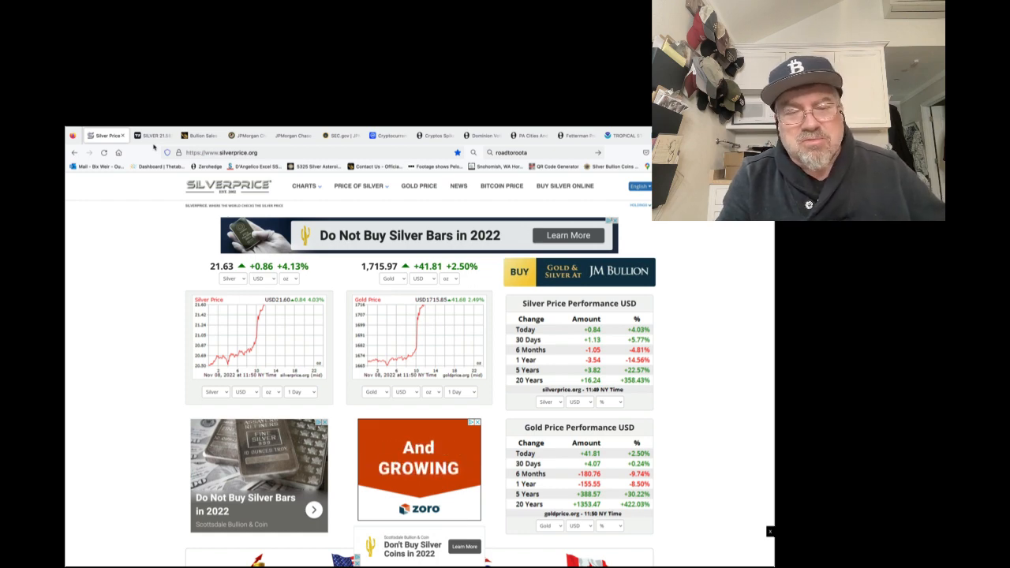
- Switch to the TradingView tab showing the daily silver CFD chart with moving averages
click(151, 136)
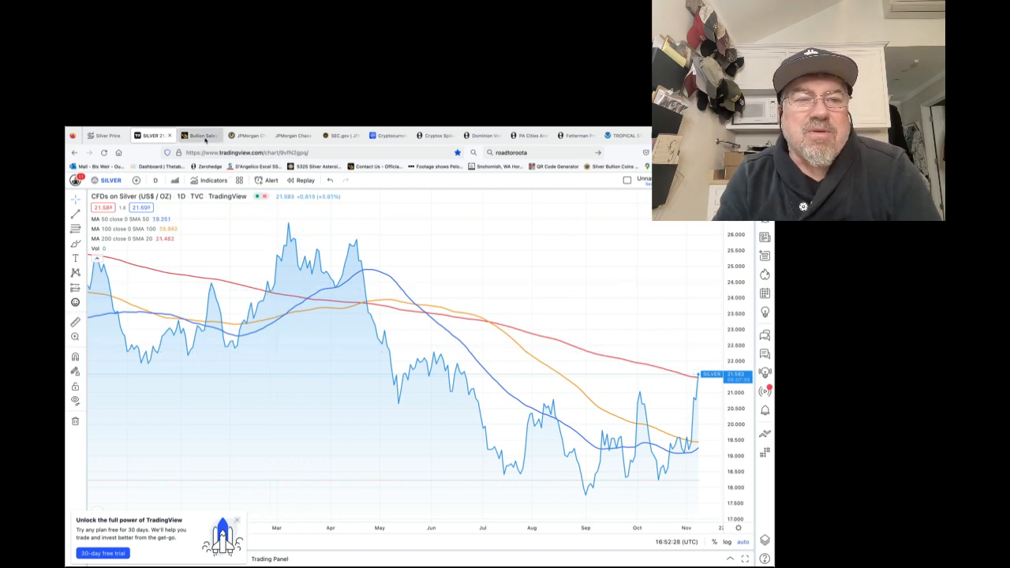
- Switch to the US Mint Contact Us tab listing department phone numbers
click(199, 136)
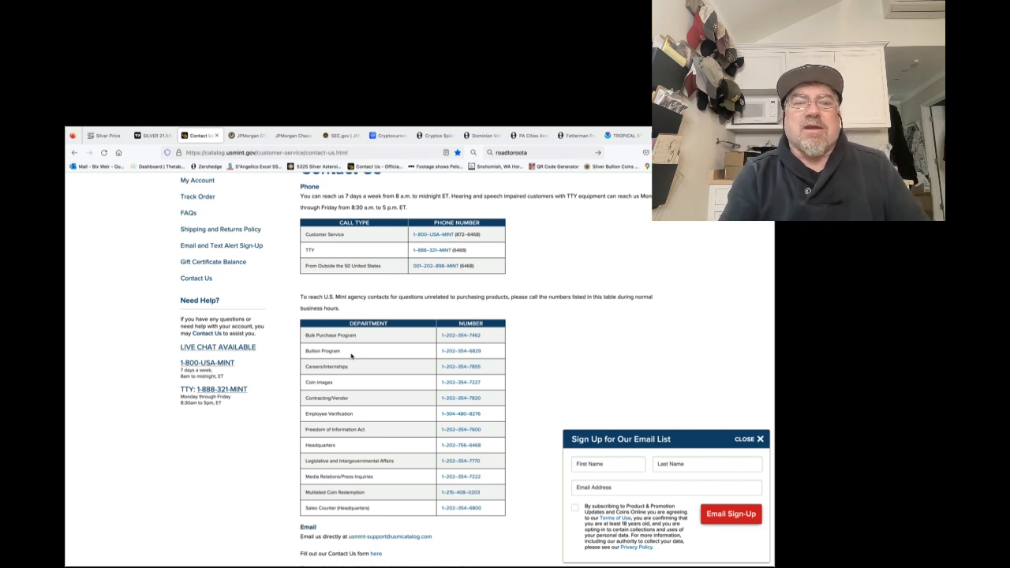
scroll(down, 3)
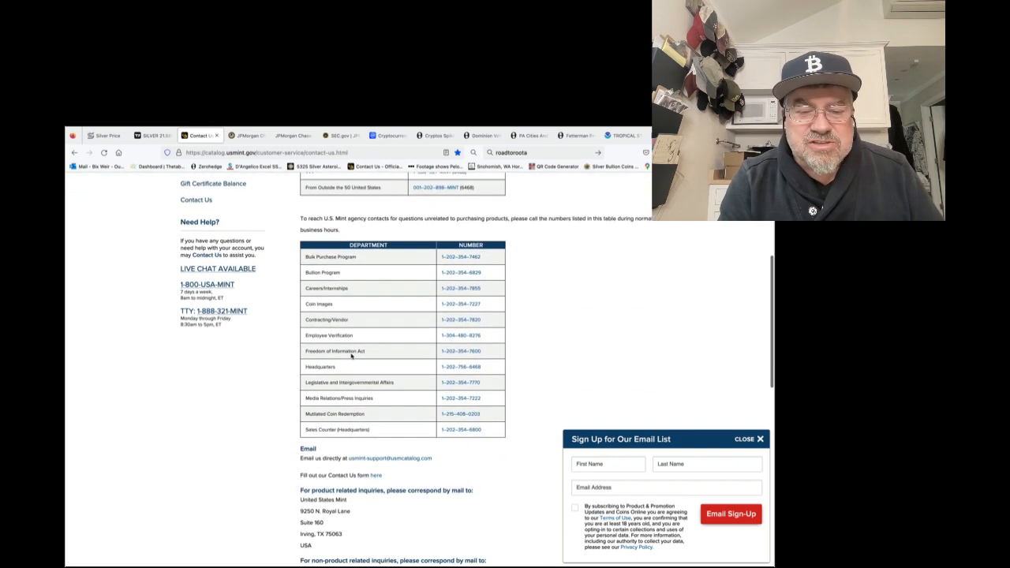
scroll(down, 3)
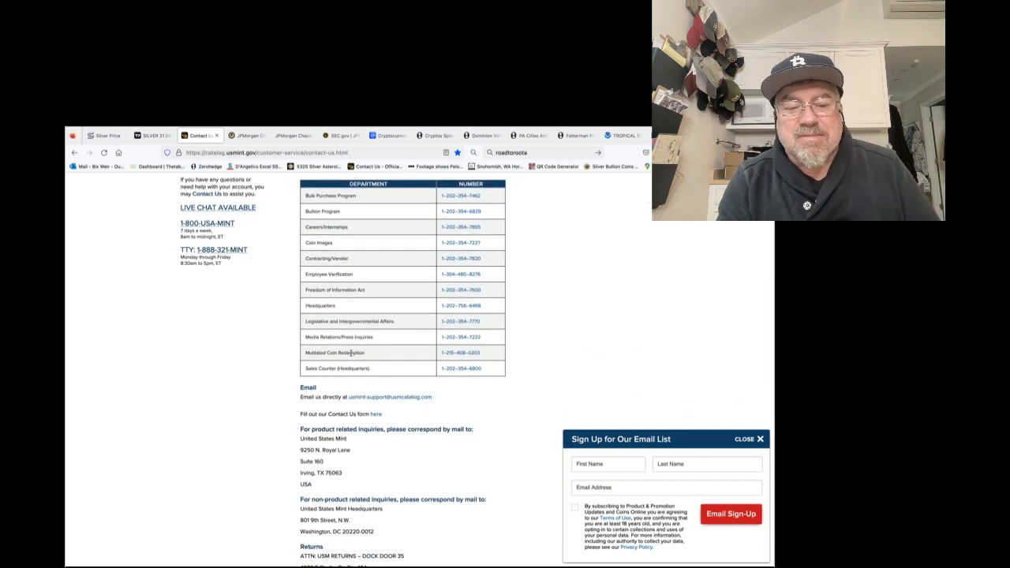
scroll(down, 3)
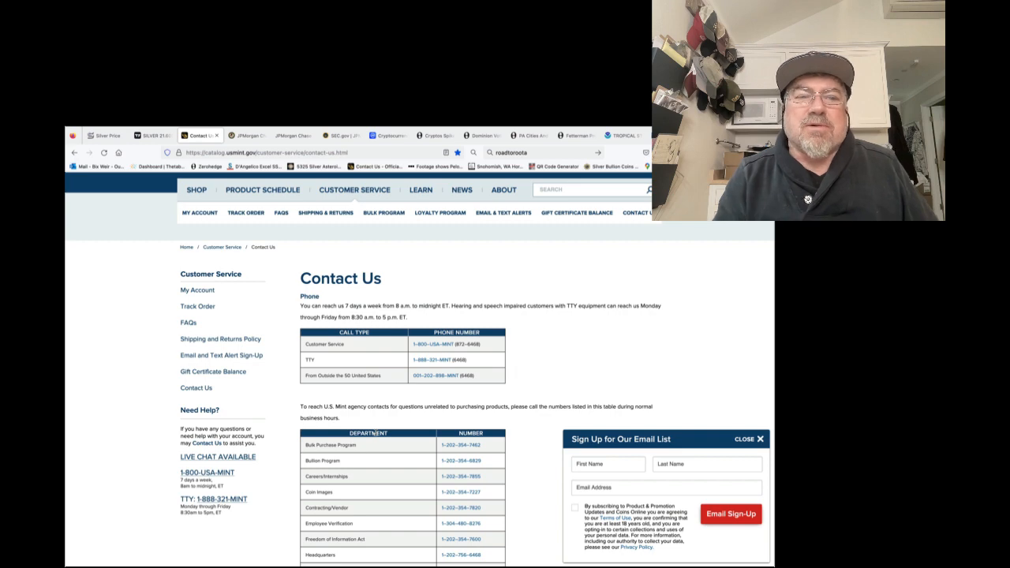
- Read down through the JPMorgan Chase deferred prosecution agreement PDF to its term of agreement section
click(246, 136)
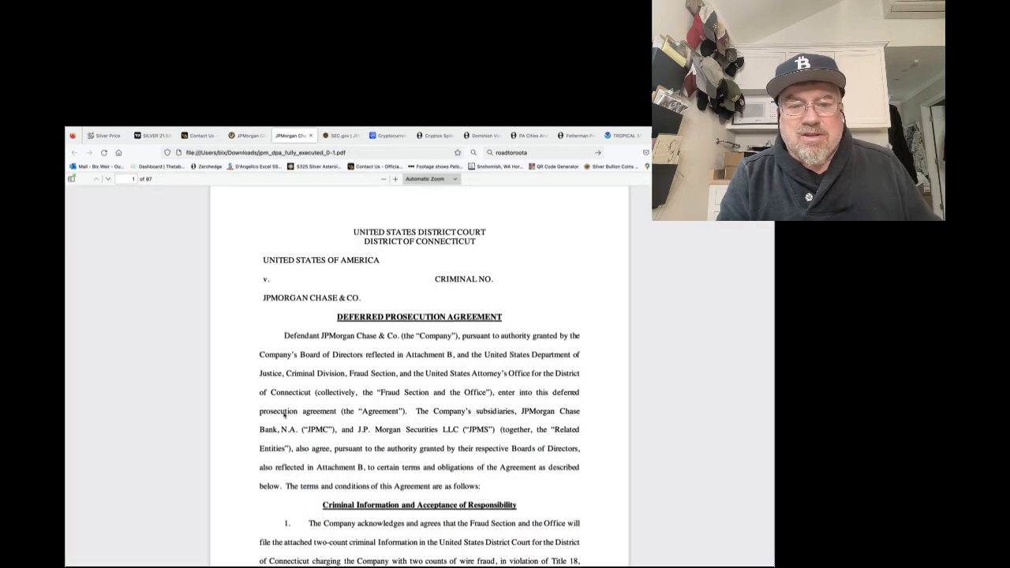
scroll(down, 3)
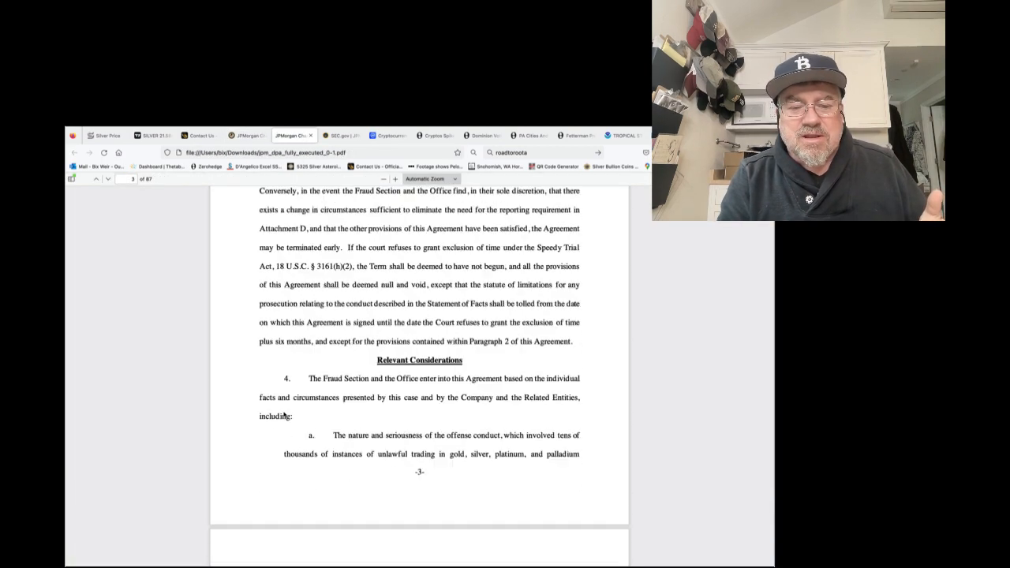
scroll(down, 3)
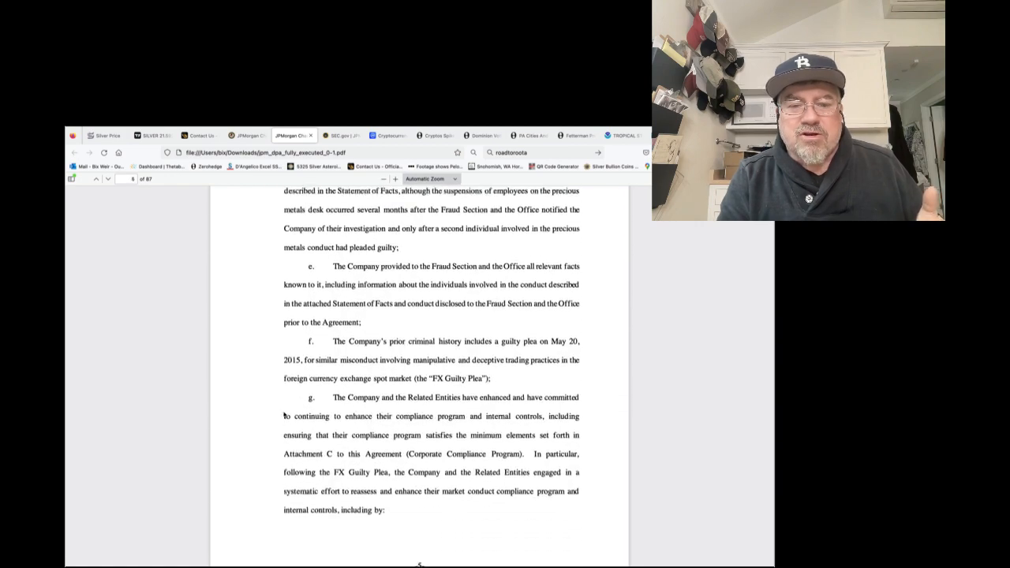
scroll(down, 3)
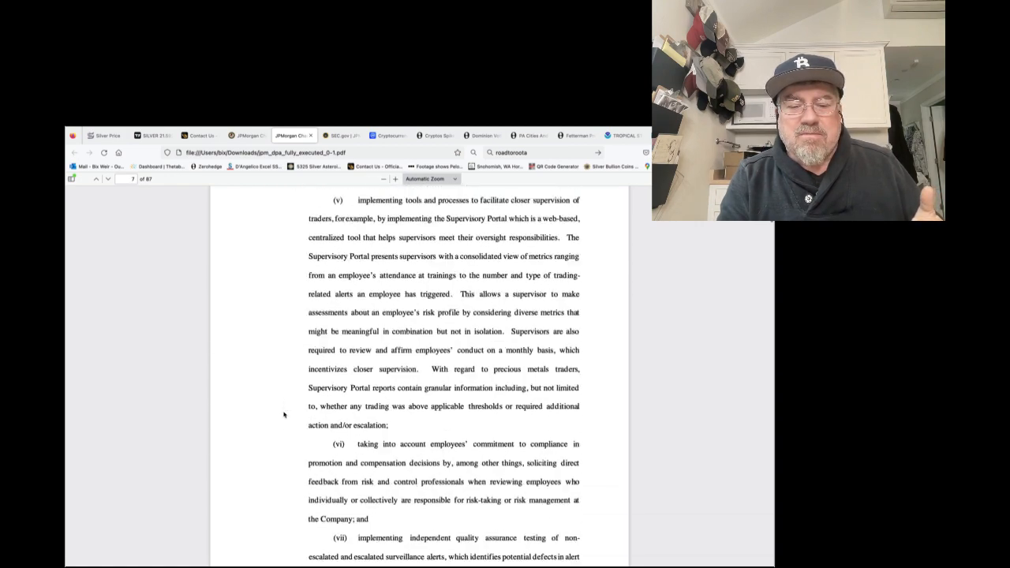
scroll(down, 3)
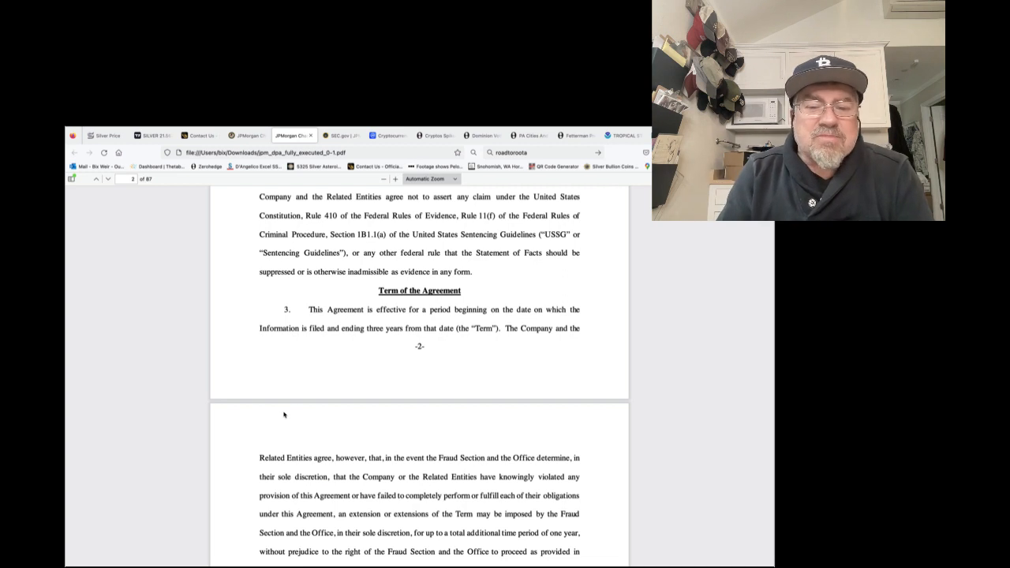
scroll(down, 3)
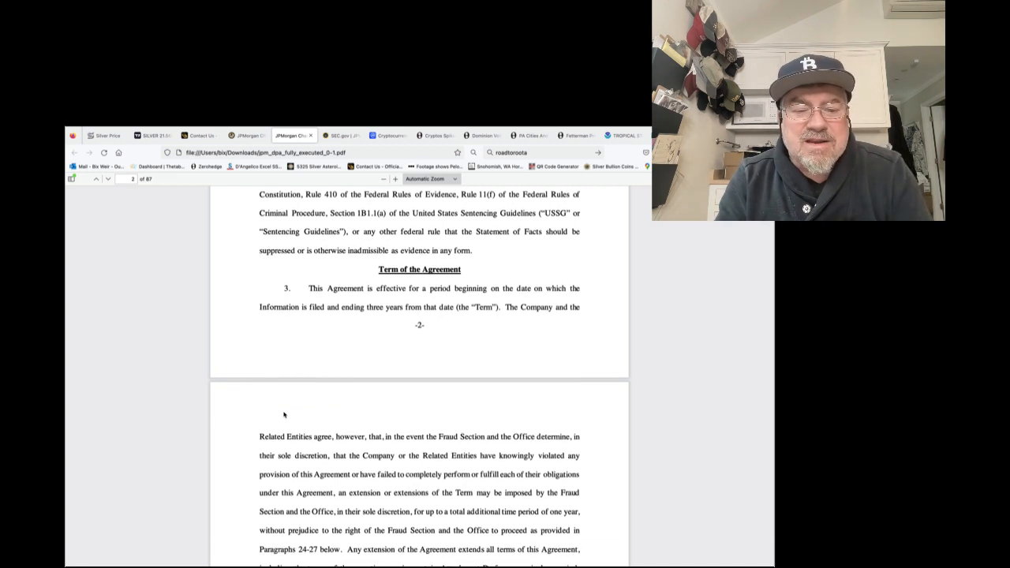
scroll(down, 3)
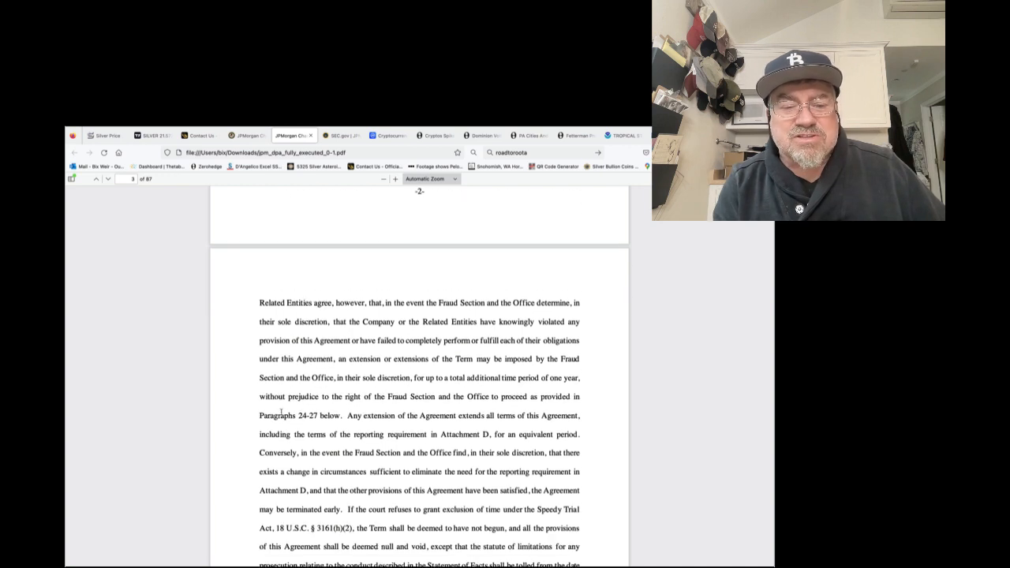
scroll(down, 3)
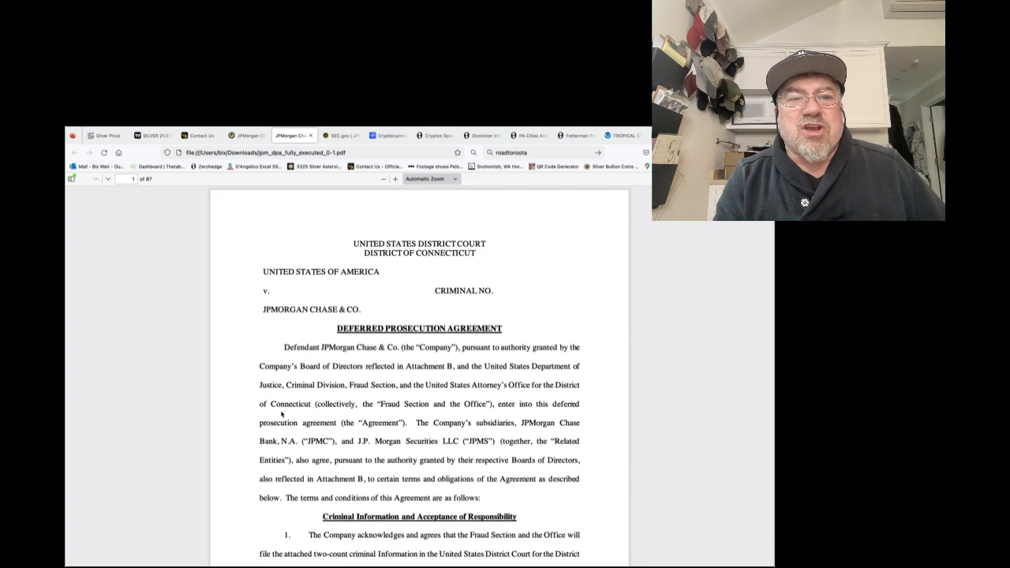
mouse_move(335, 190)
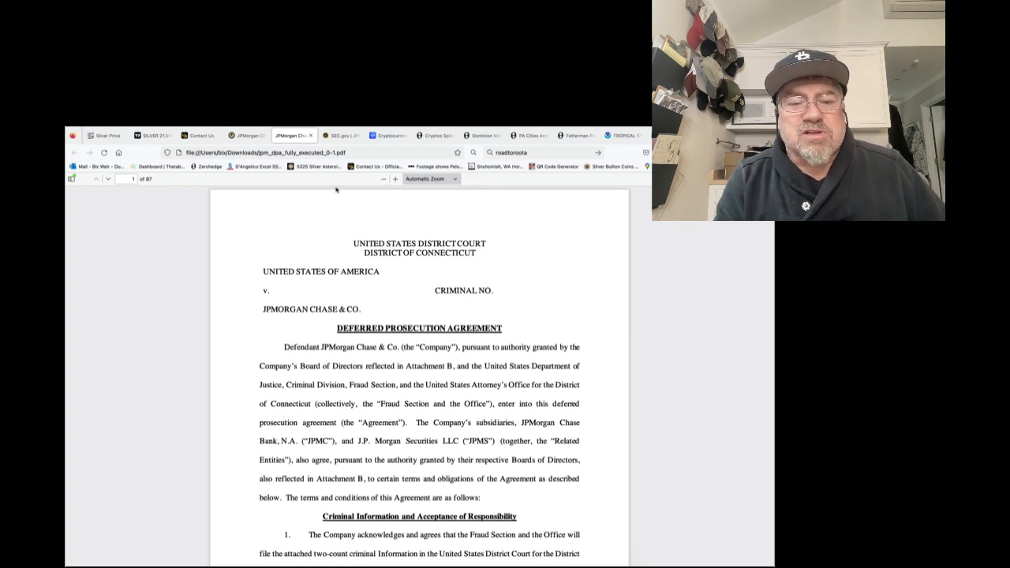
mouse_move(341, 136)
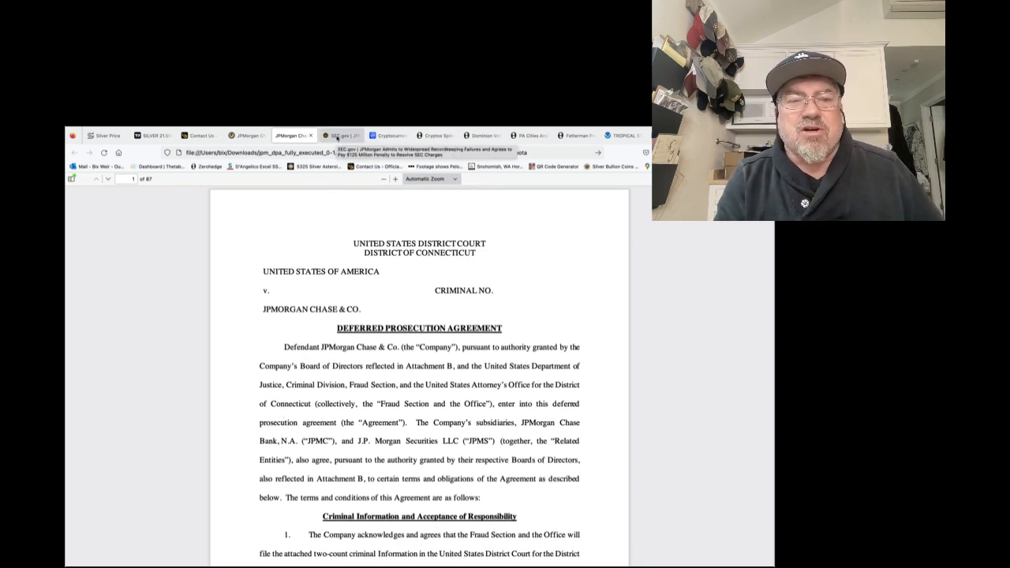
- Read the SEC press release on JPMorgan's $125 million recordkeeping penalty partway down
click(341, 136)
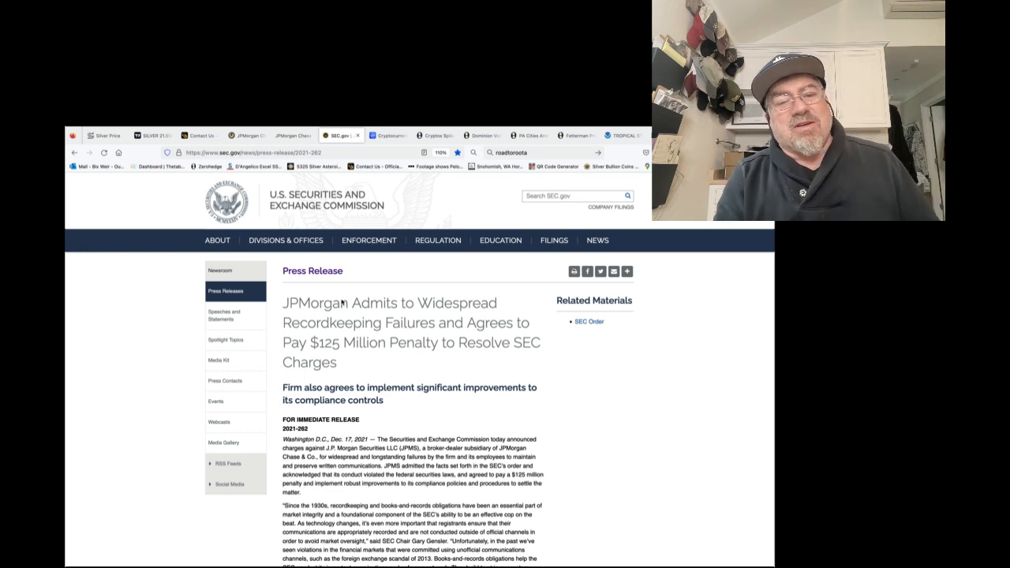
scroll(down, 3)
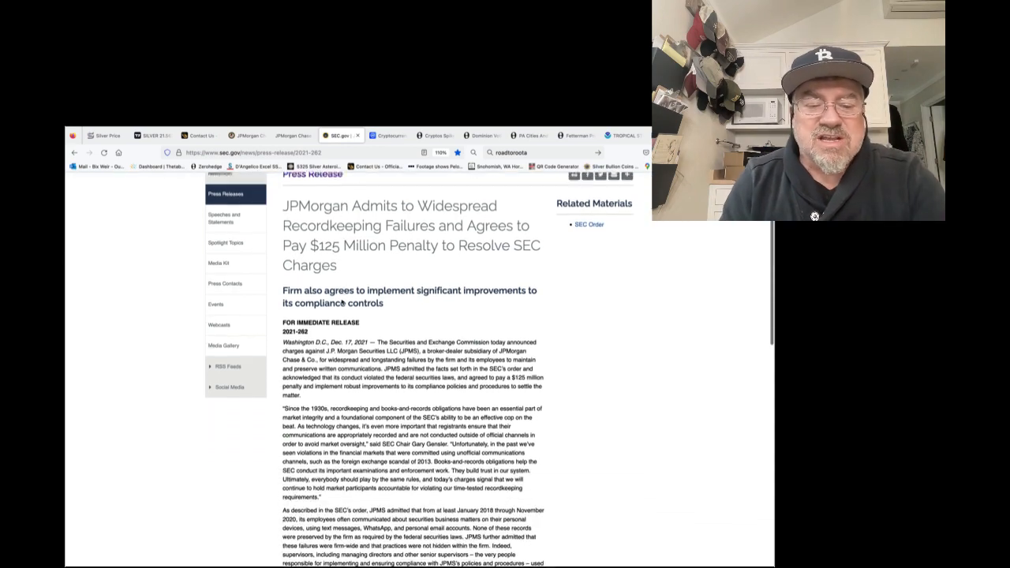
scroll(down, 3)
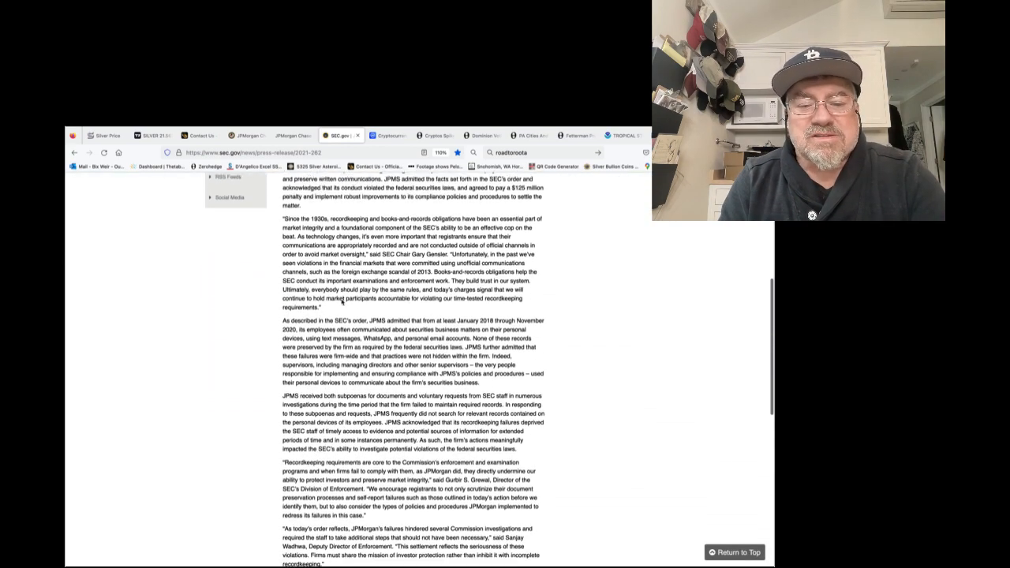
scroll(down, 3)
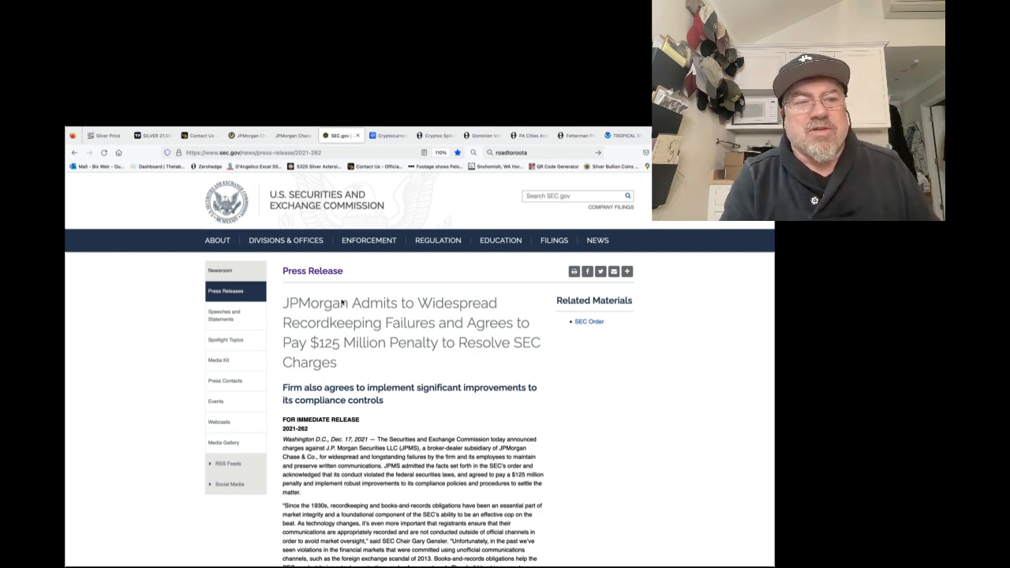
- Return to the TradingView daily silver CFD chart
click(148, 136)
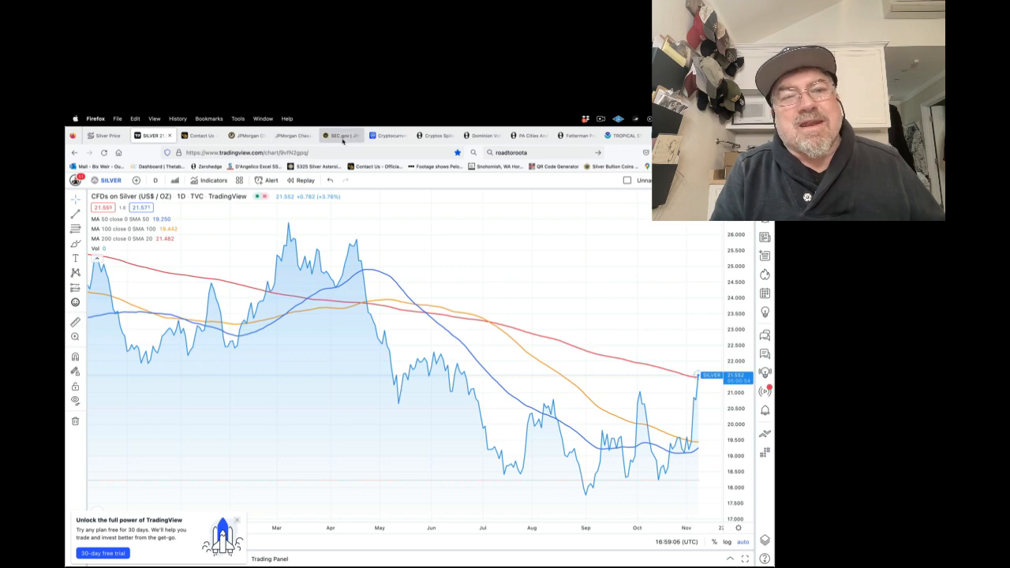
- Show CoinMarketCap's ranked cryptocurrency price table led by Bitcoin and Ethereum
click(387, 136)
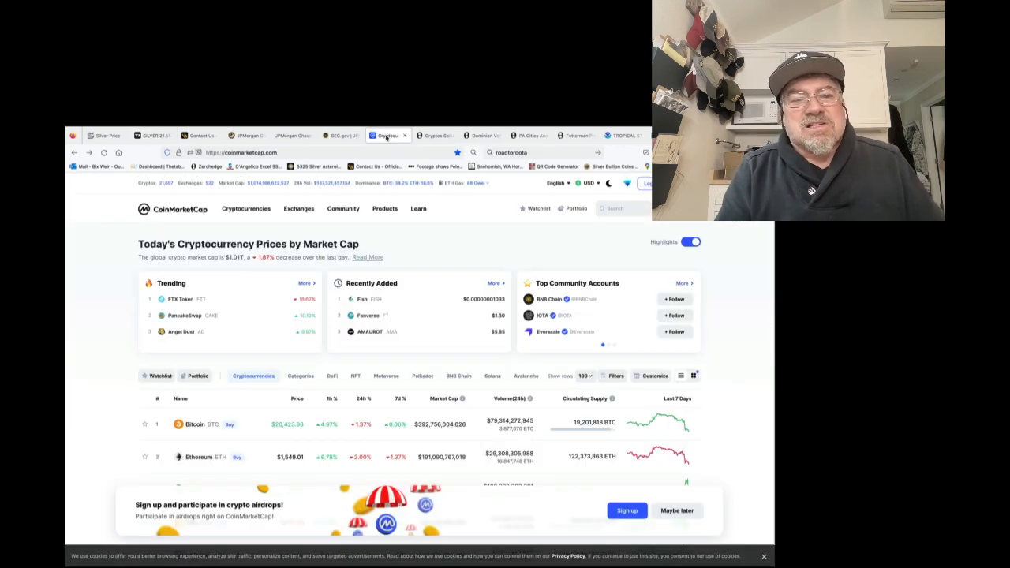
scroll(down, 3)
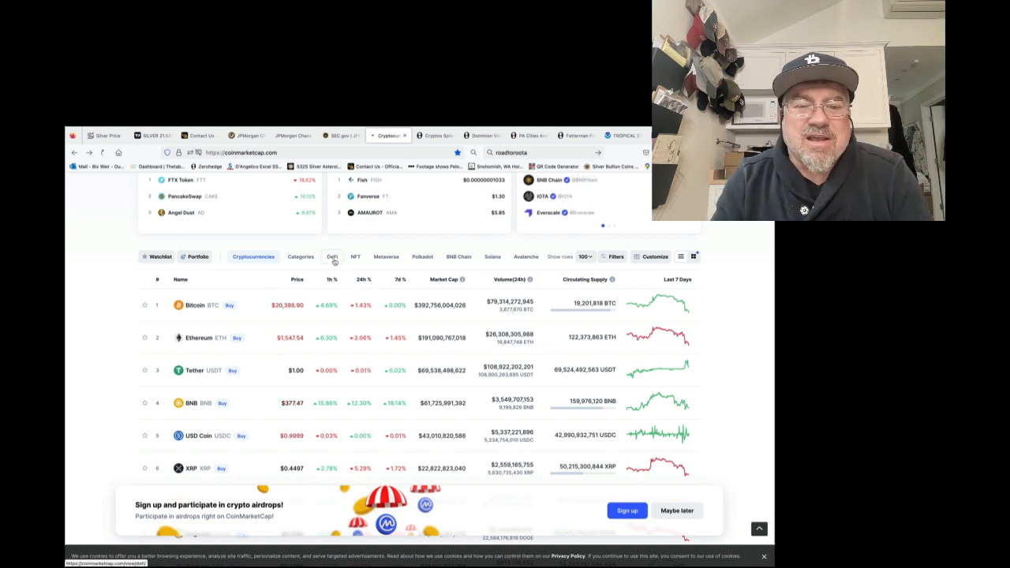
- Browse CoinMarketCap's top DeFi tokens by market cap, then move to the ZeroHedge Binance-FTX article
click(332, 256)
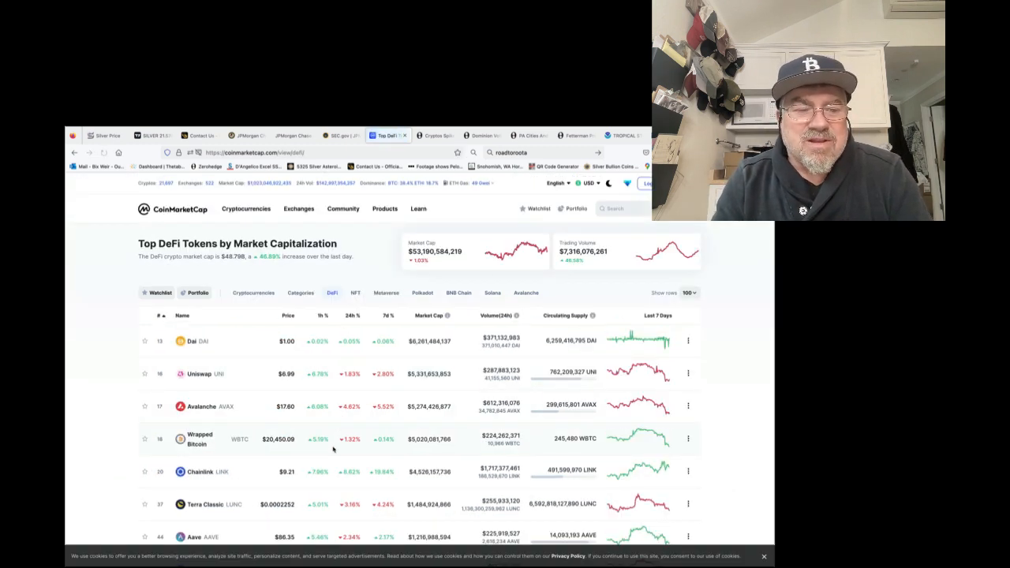
scroll(down, 3)
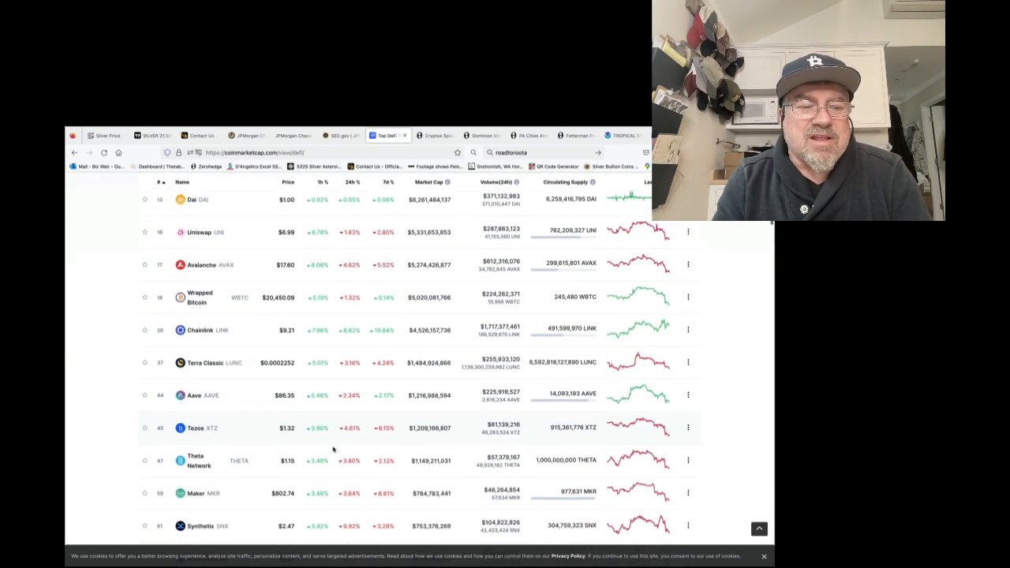
scroll(down, 3)
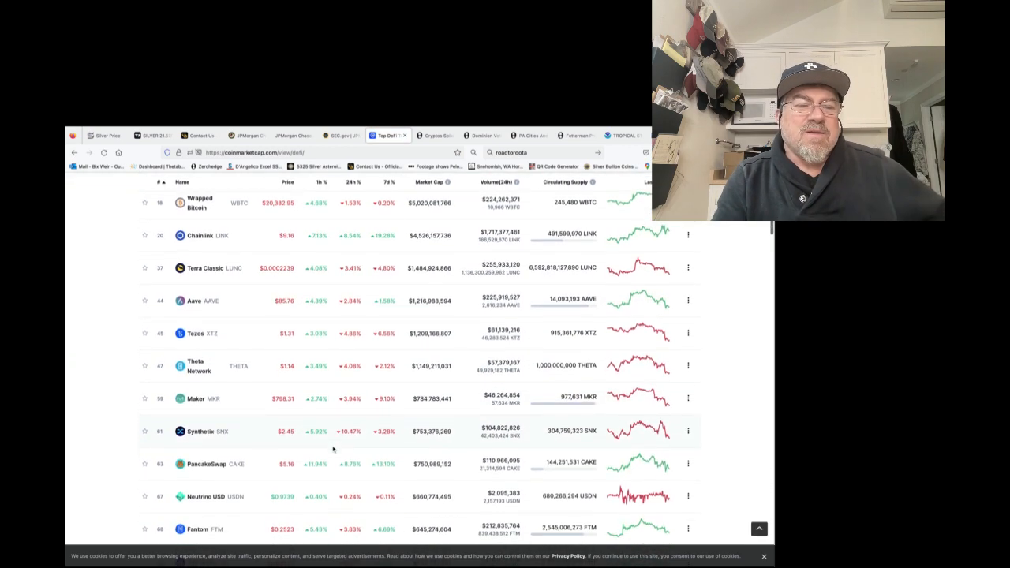
scroll(down, 3)
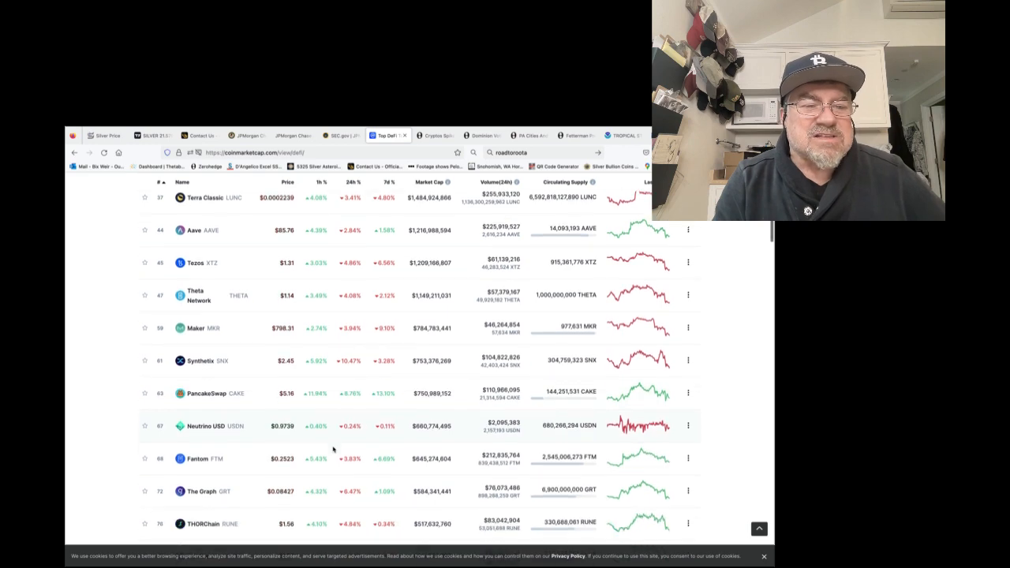
scroll(down, 3)
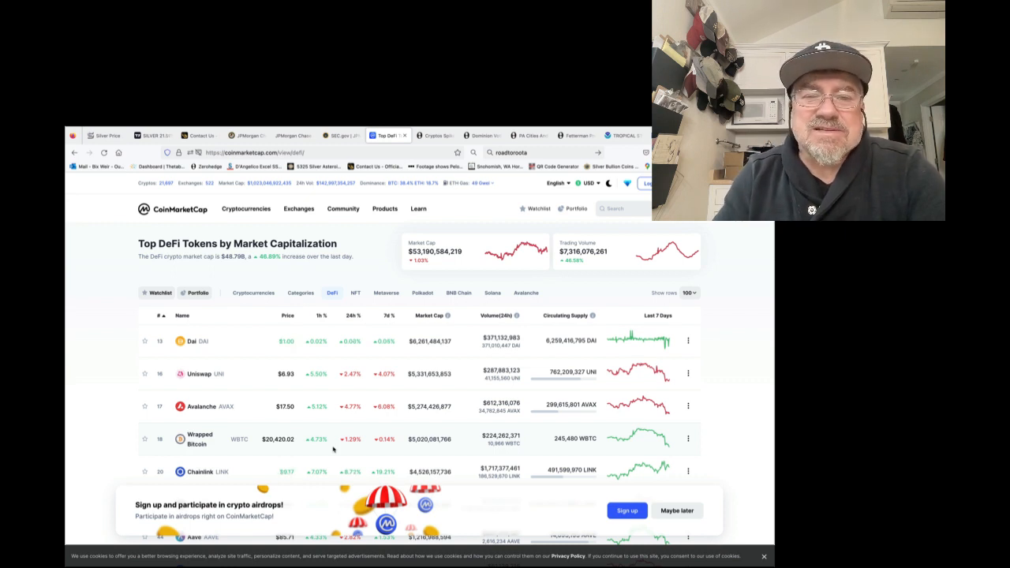
click(434, 135)
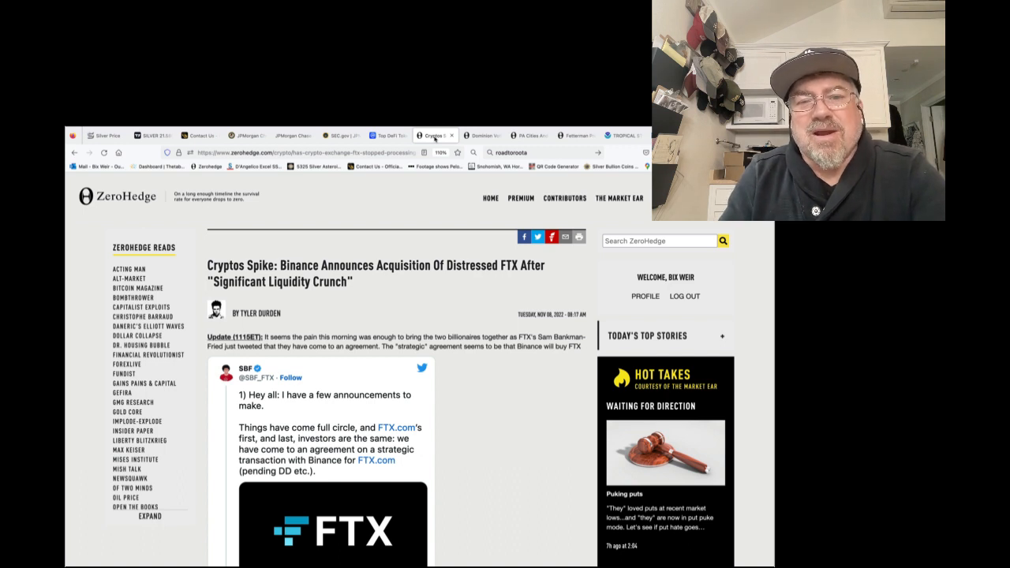
mouse_move(434, 135)
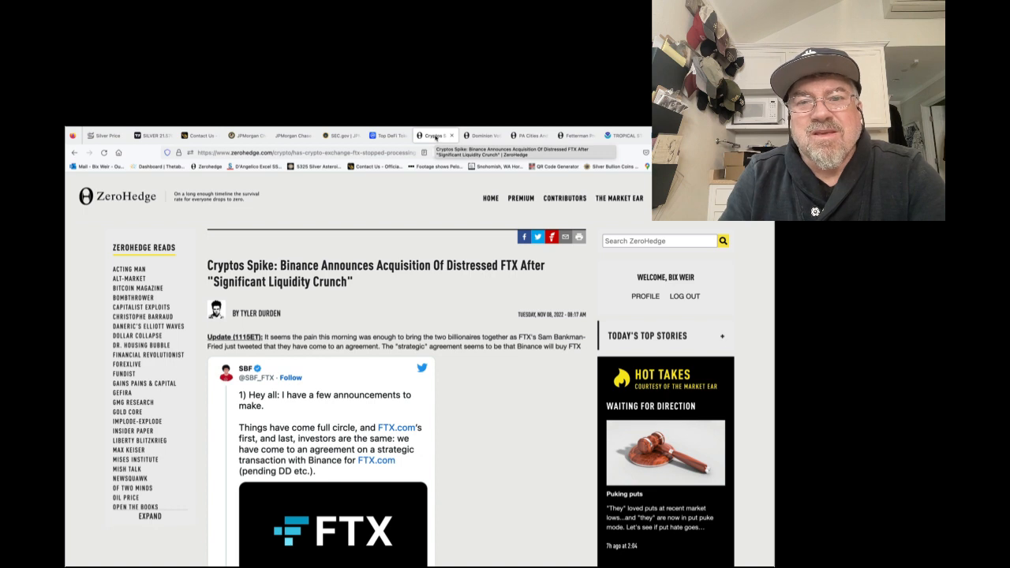
- Switch to the ZeroHedge article on broken Dominion voting machines and misread Arizona ballots
click(481, 136)
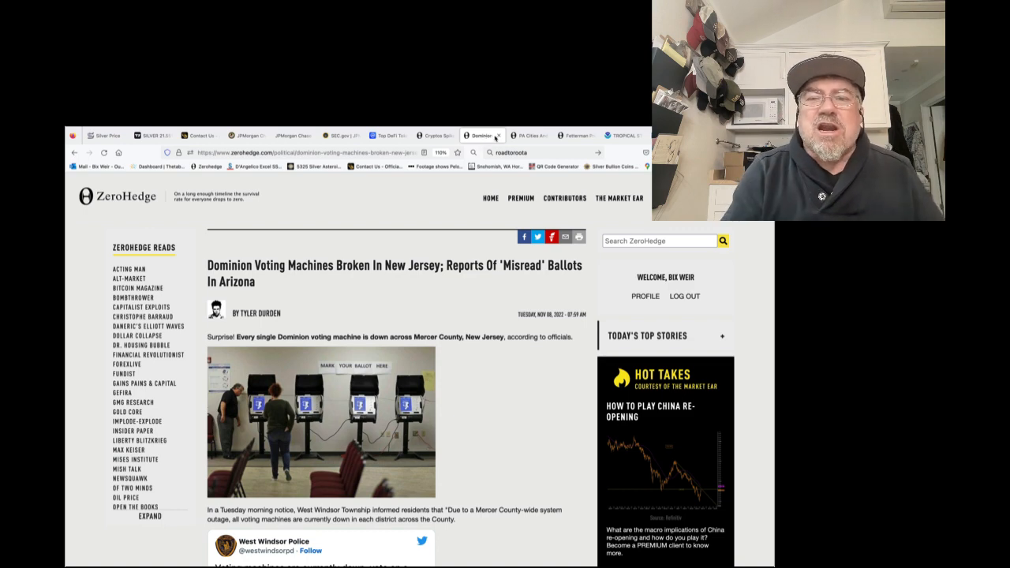
- Step Ventusky's hurricane wind forecast back a day and forward to Friday
click(619, 135)
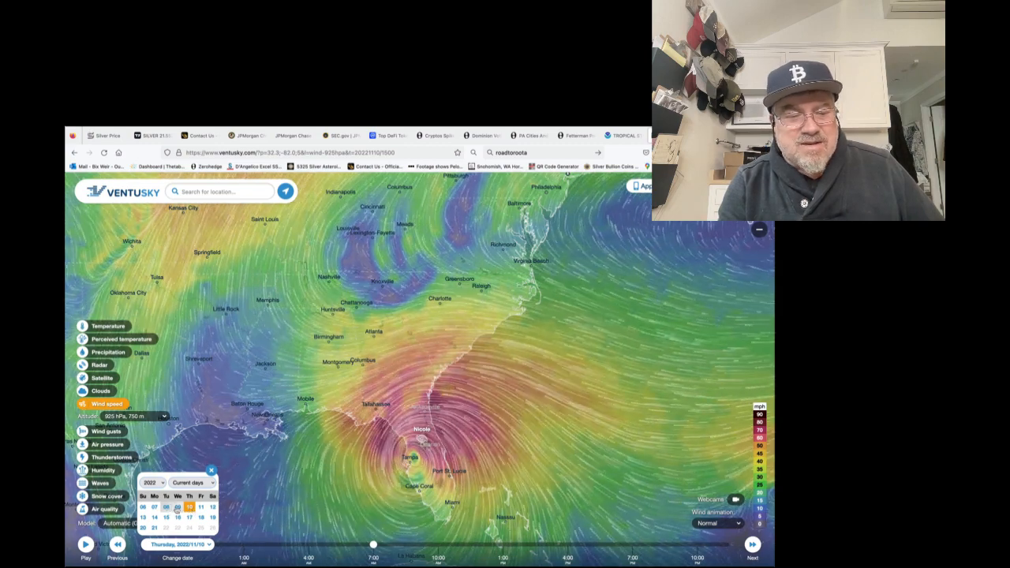
click(116, 544)
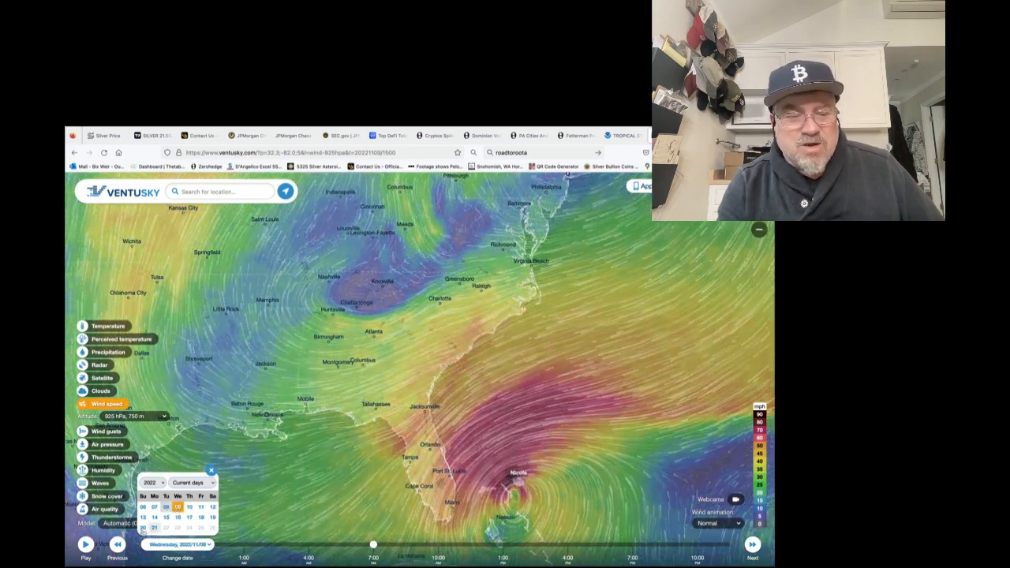
click(85, 544)
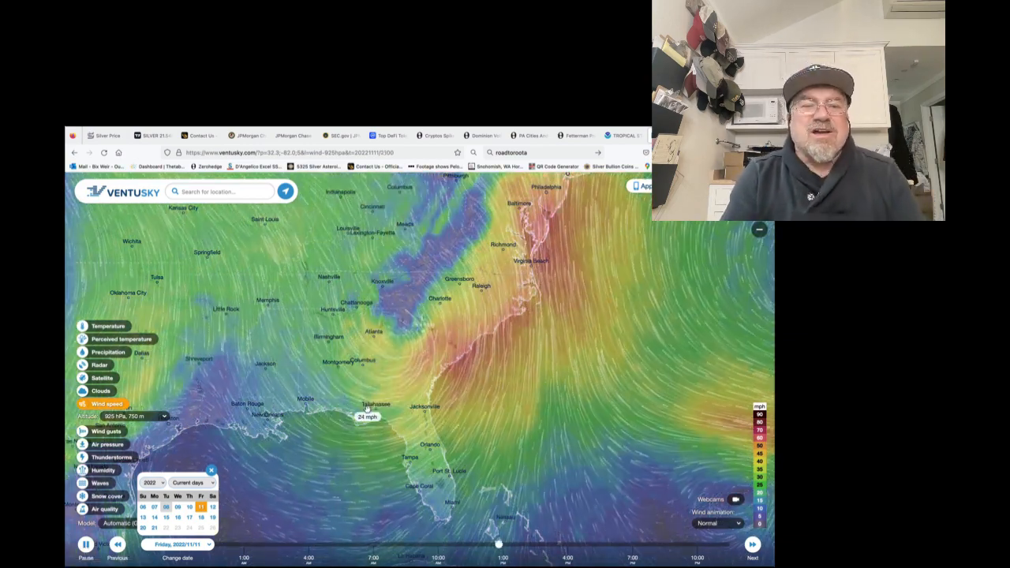
- Advance Friday's wind forecast to a later hour with strong winds off the Northeast coast
click(751, 545)
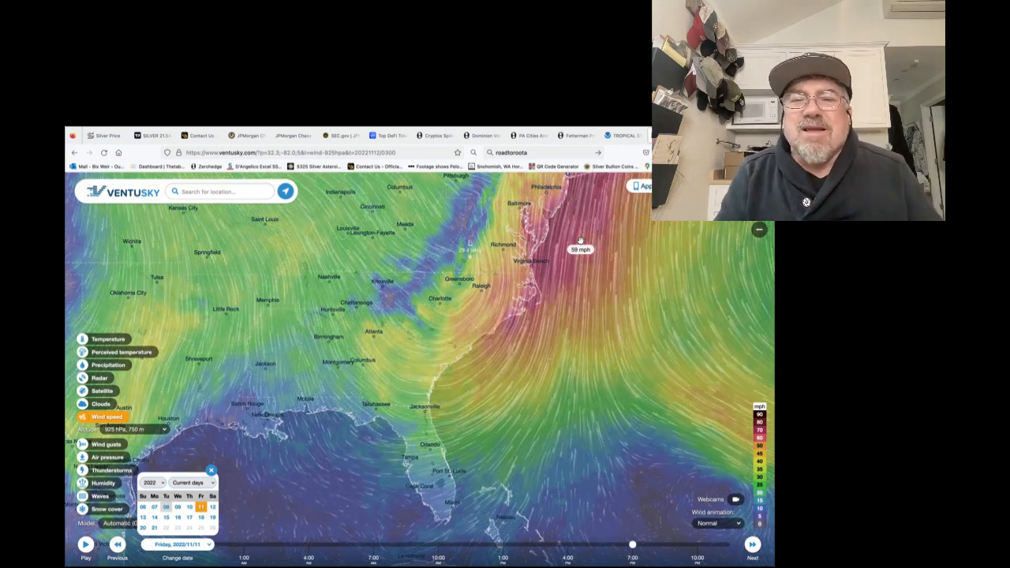
- Switch from the Ventusky wind map to the ZeroHedge Fetterman overnight-comeback article
click(529, 136)
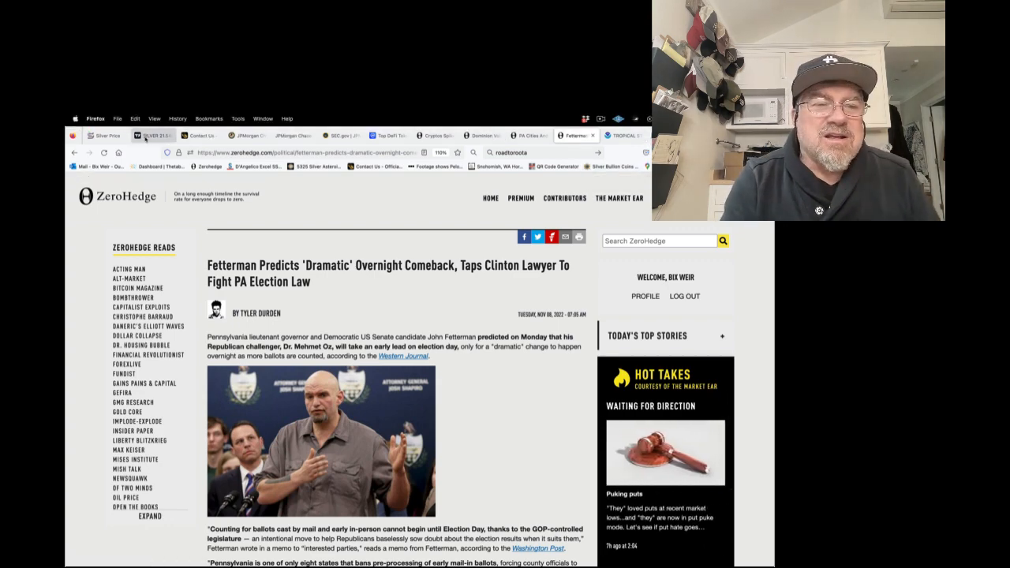
click(150, 136)
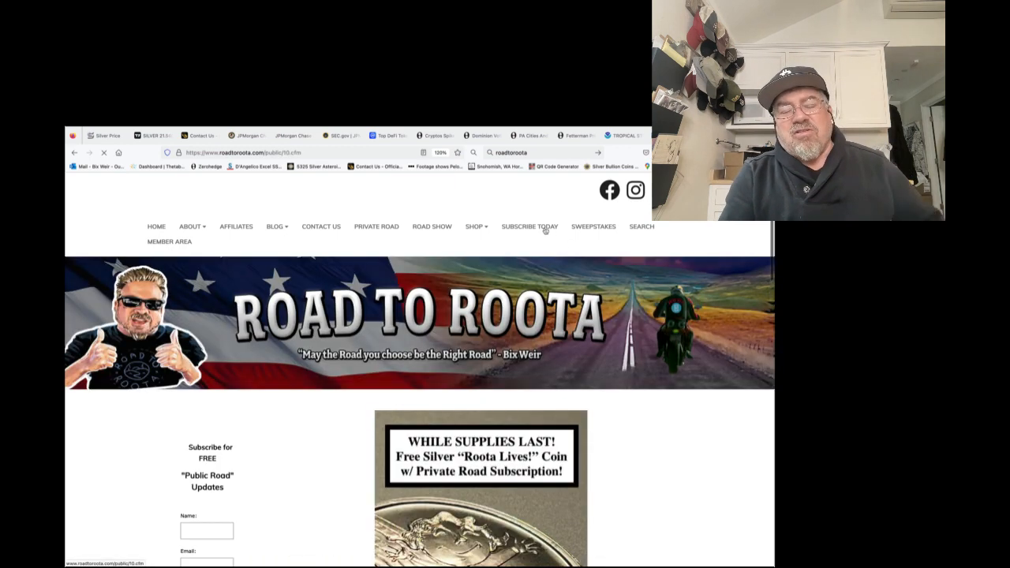
- Scroll the Road to Roota page down to the free silver 'Roota Lives!' coin offer
scroll(down, 3)
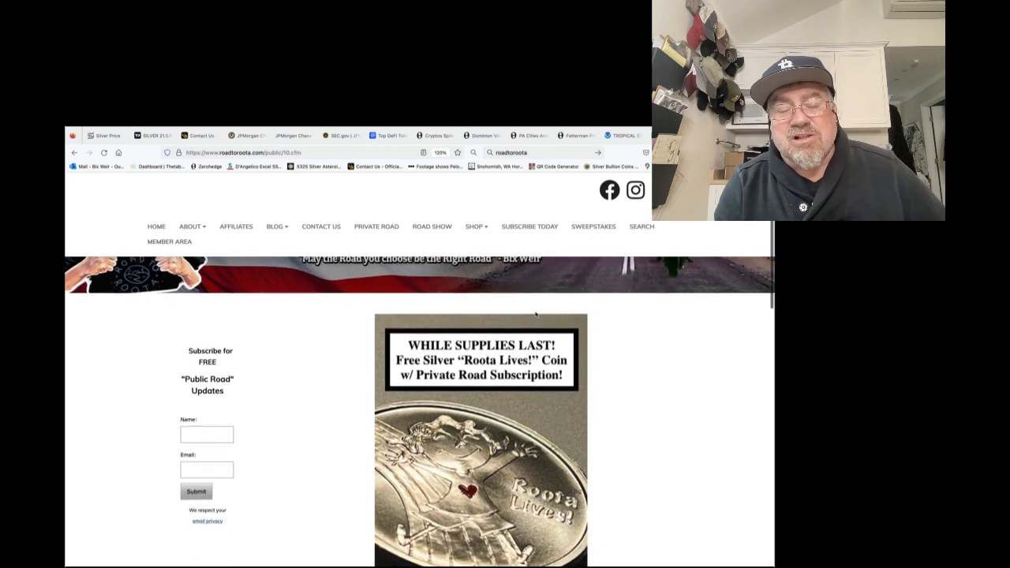
scroll(down, 3)
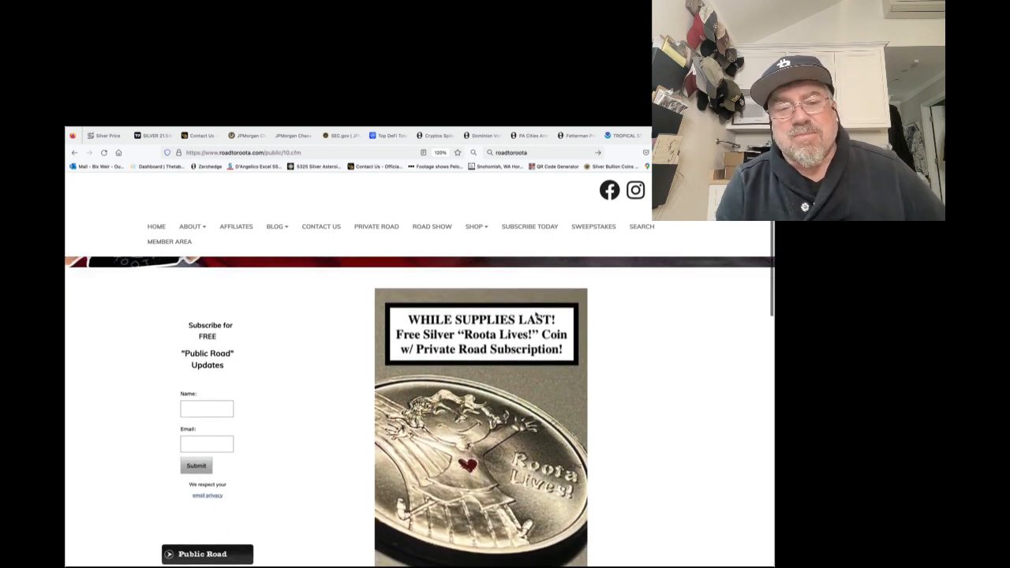
scroll(down, 3)
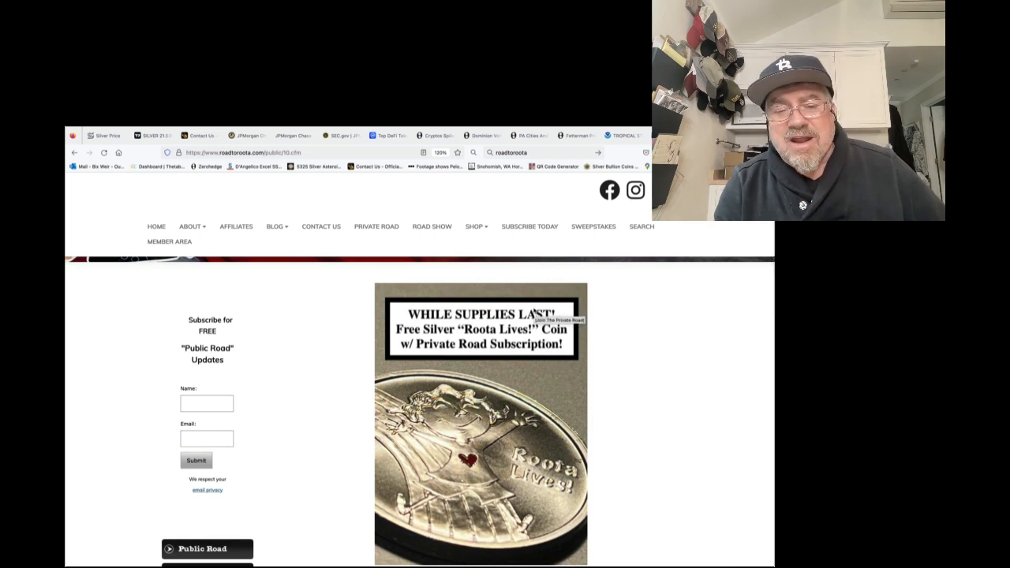
scroll(down, 3)
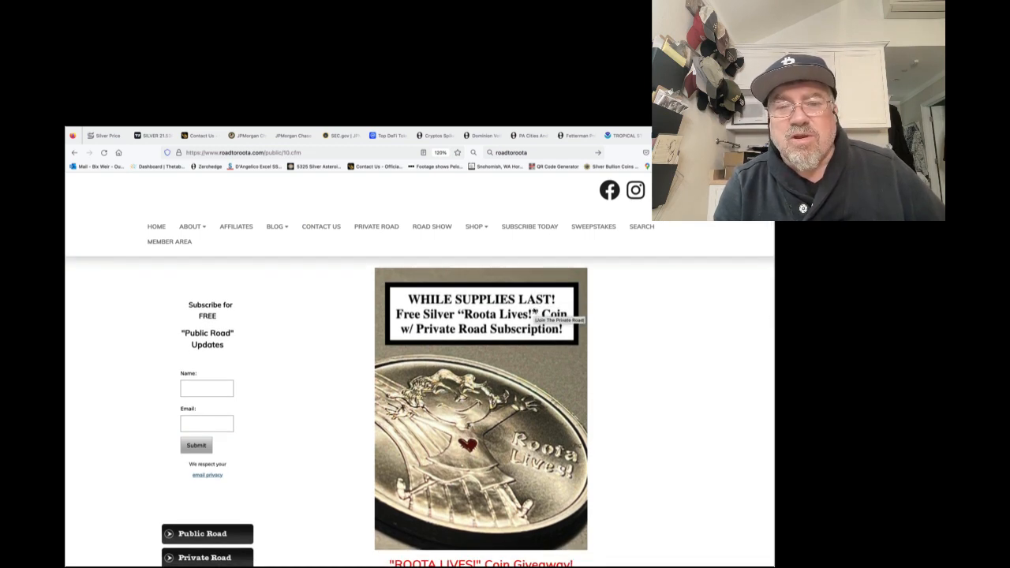